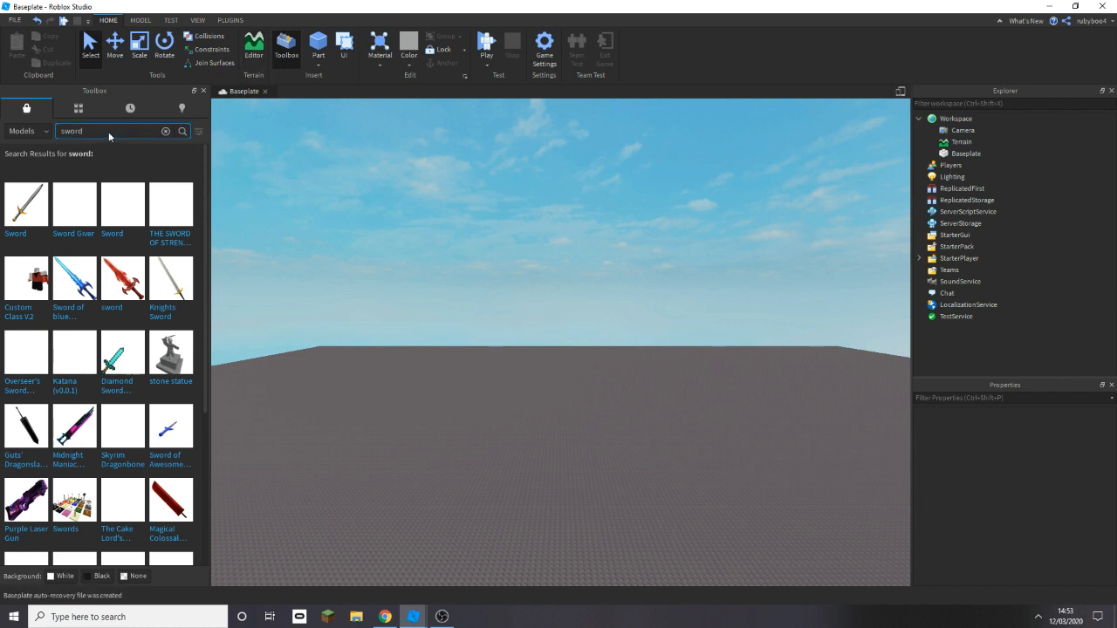
mouse_move(27, 205)
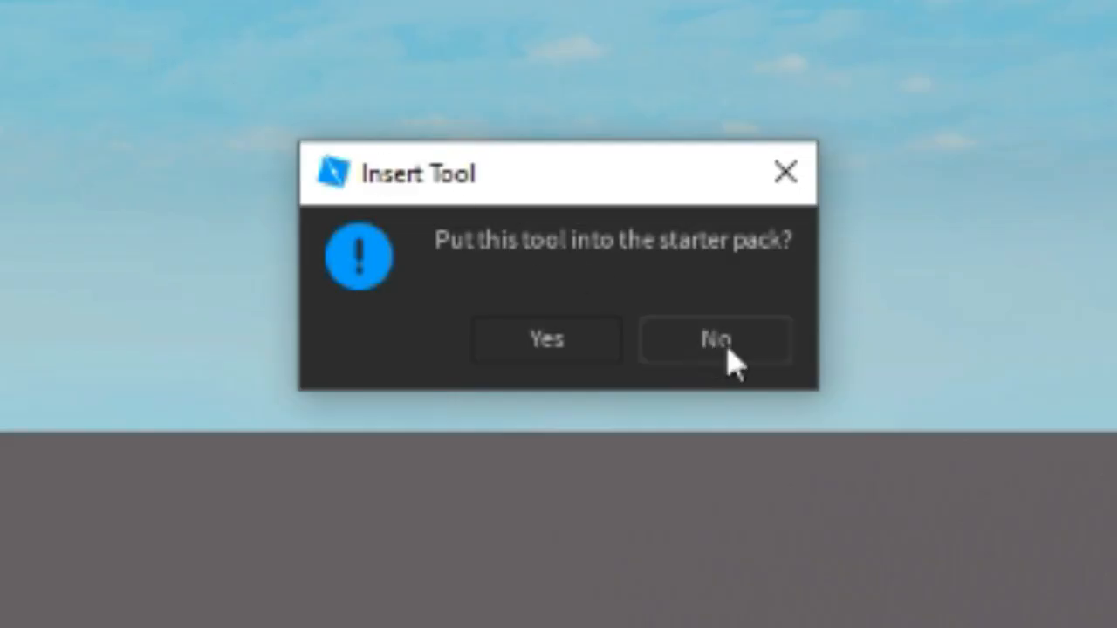
Decline putting the inserted ClassicSword into the starter pack.
left_click(714, 339)
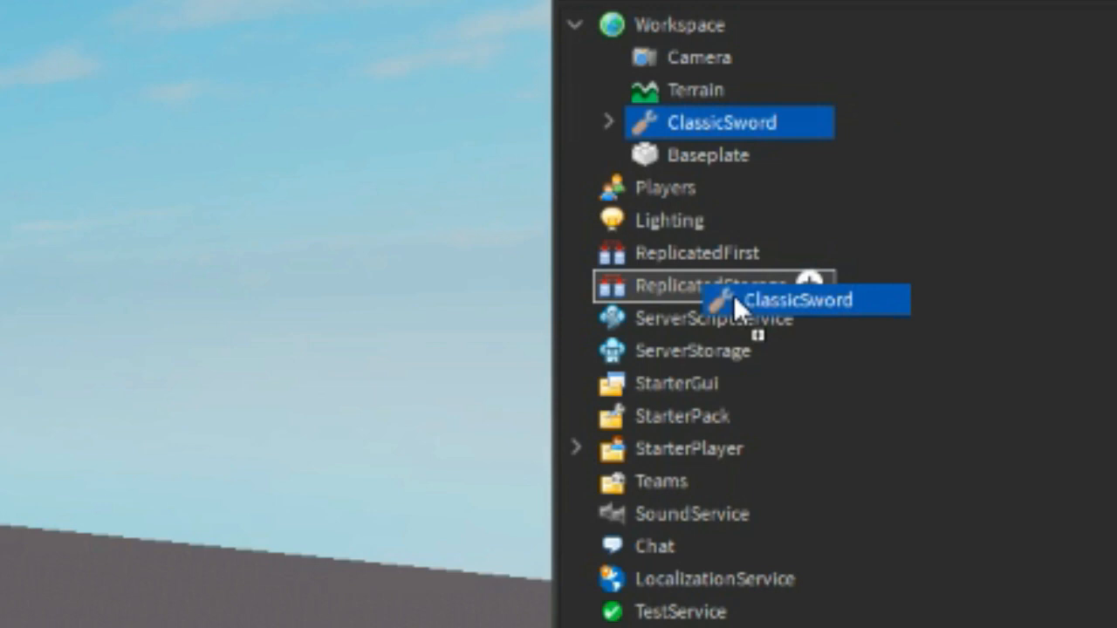
Drag ClassicSword from Workspace onto ServerStorage in the Explorer.
left_click_drag(724, 123, 716, 320)
type("script")
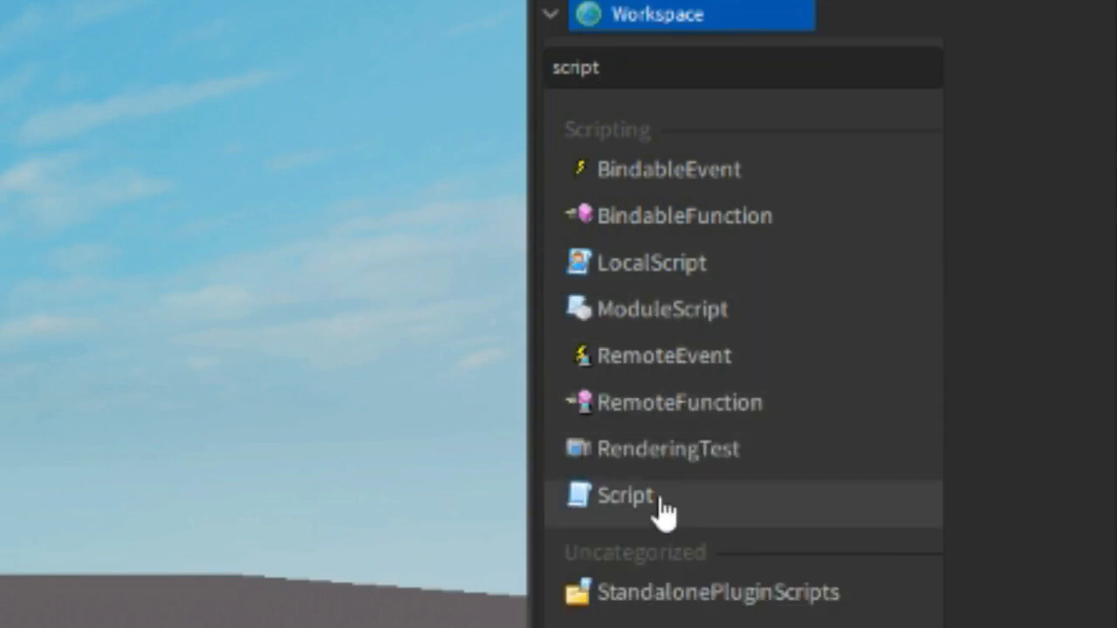
Insert a new Script object under Workspace.
left_click(625, 495)
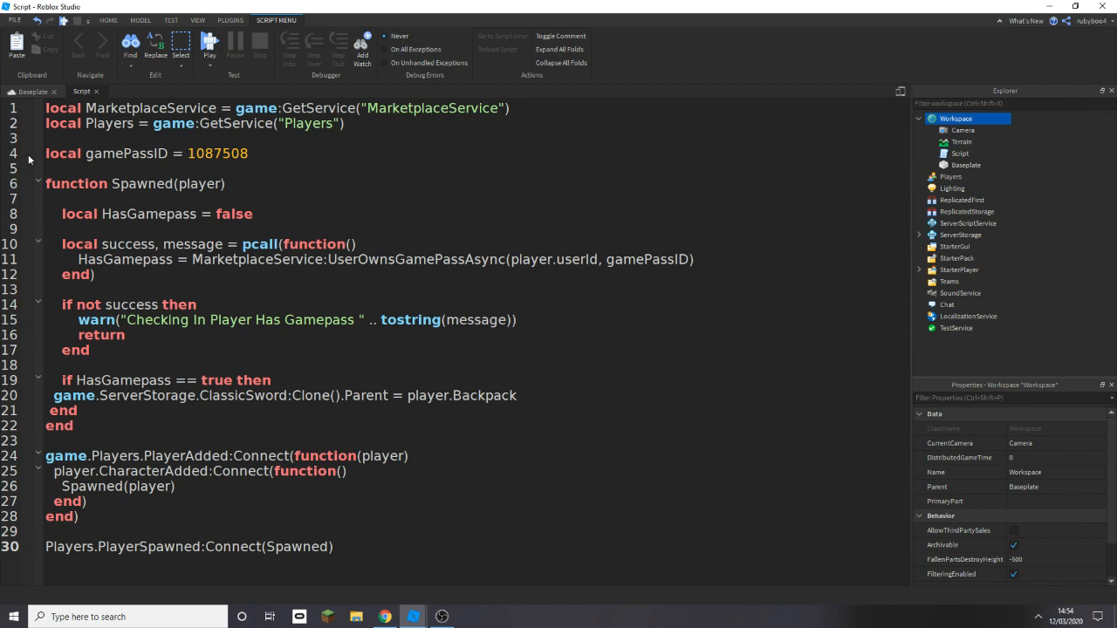
Toggle a breakpoint on the game pass ID line and highlight ServerStorage in the clone line.
left_click(27, 153)
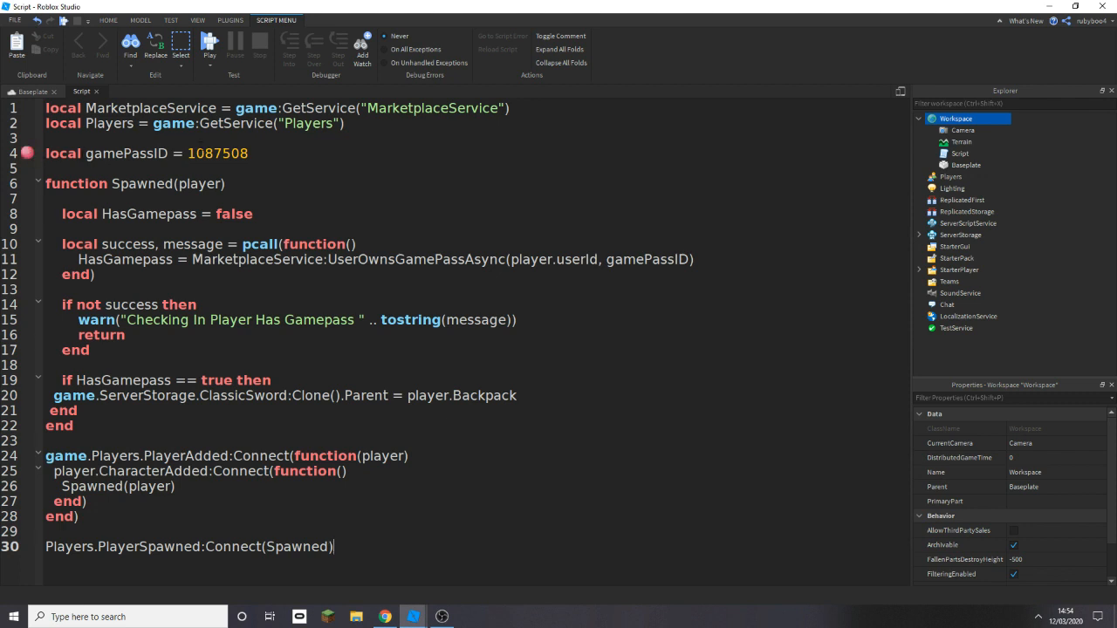
double_click(217, 152)
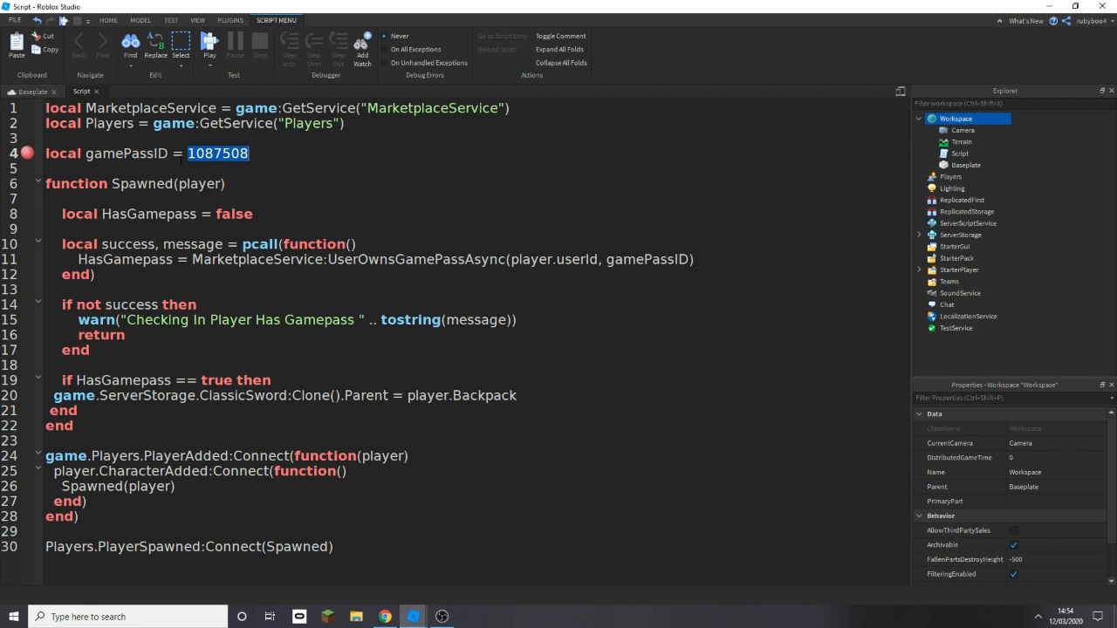
left_click(26, 395)
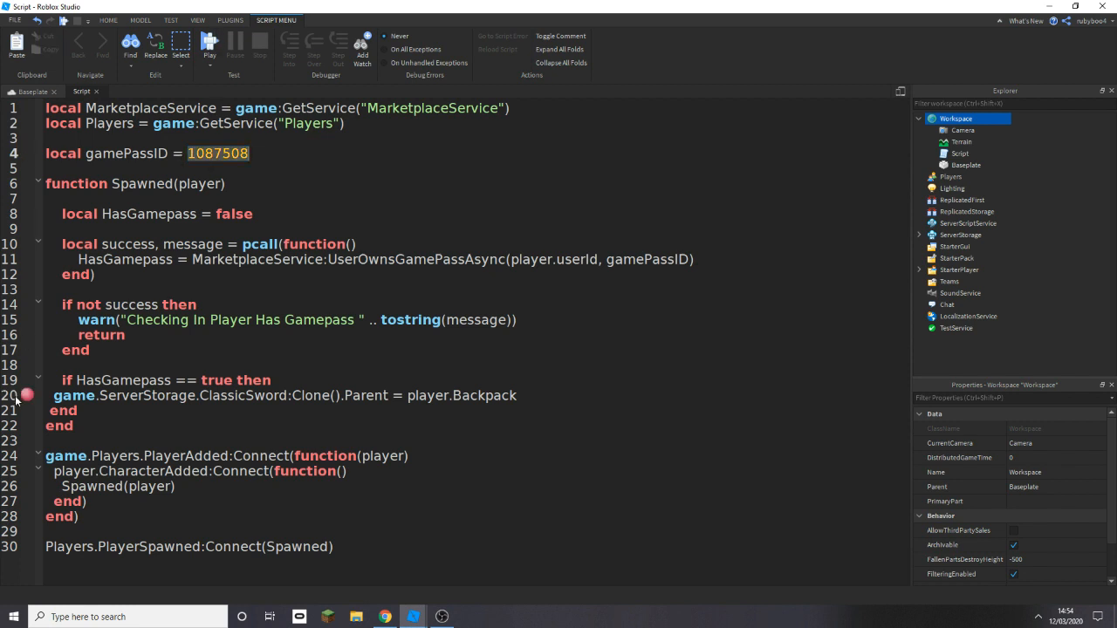
double_click(147, 395)
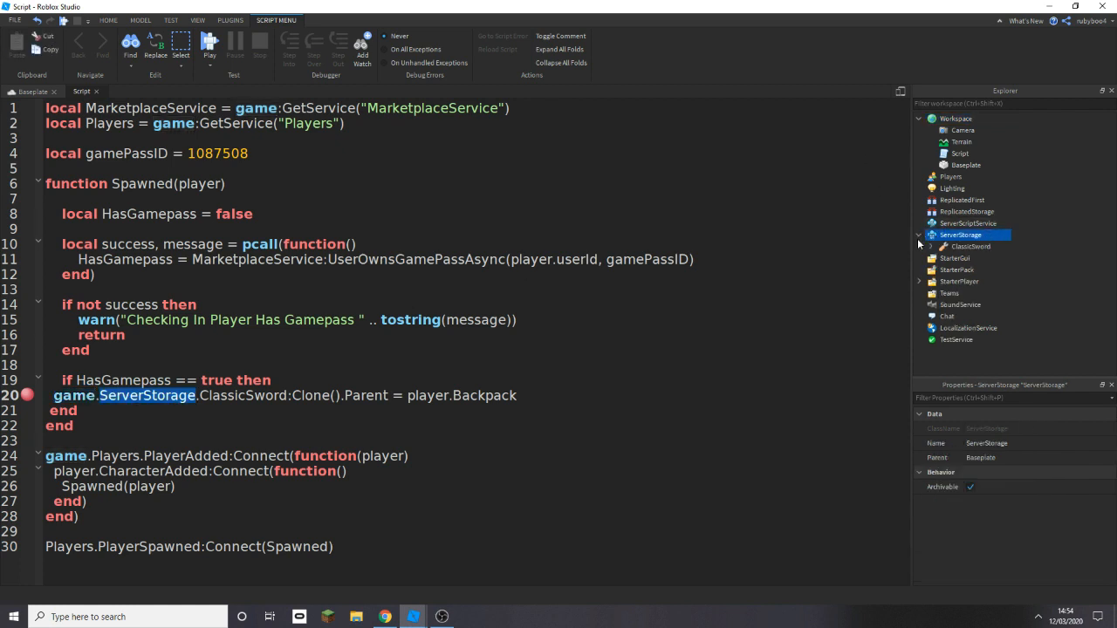
Show ClassicSword inside ServerStorage in Explorer and revisit the clone line.
left_click(970, 246)
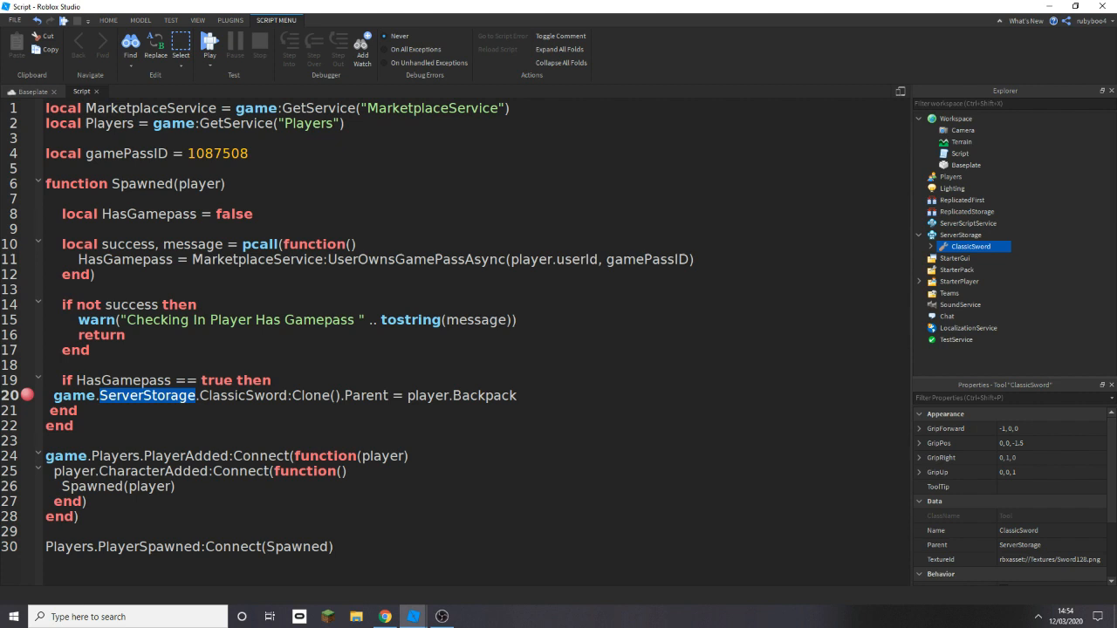
right_click(971, 246)
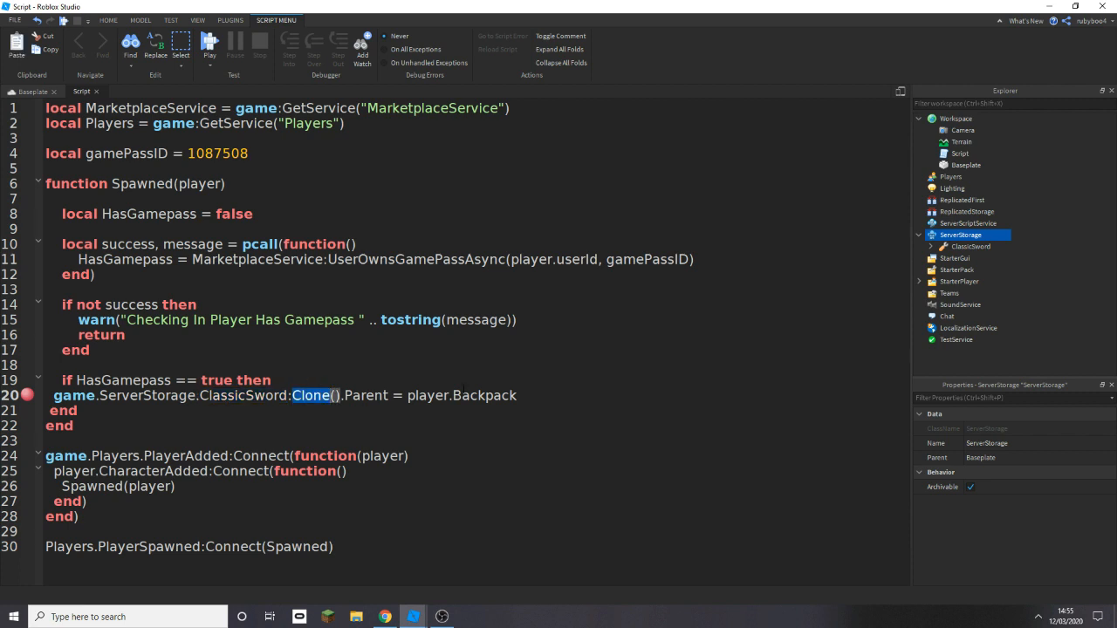
double_click(483, 395)
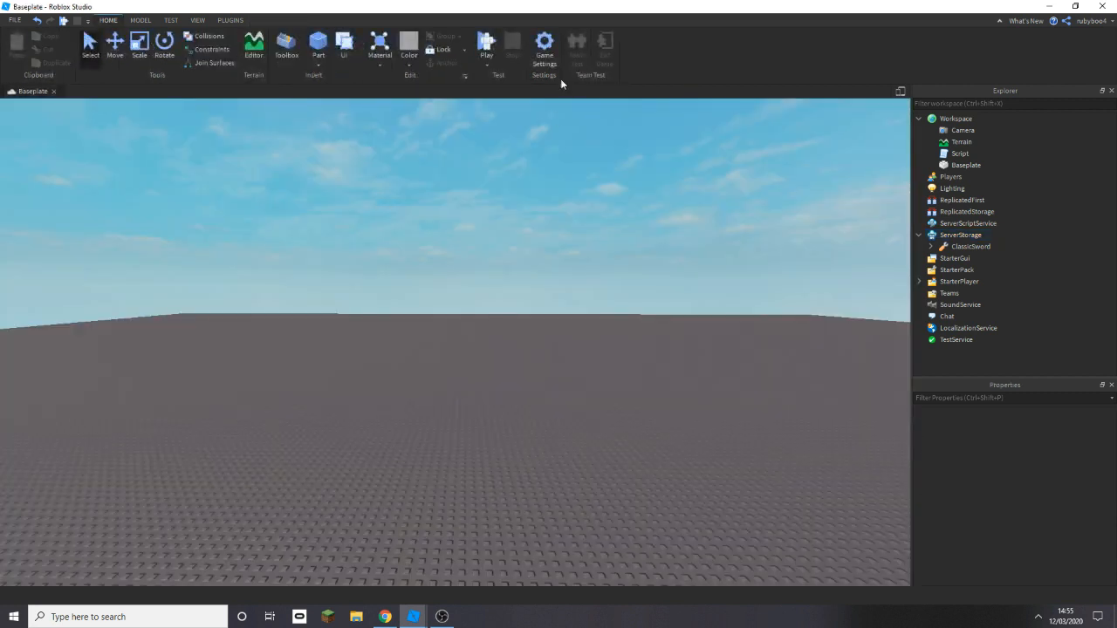
Start and stop a brief play test of the Baseplate game.
left_click(486, 43)
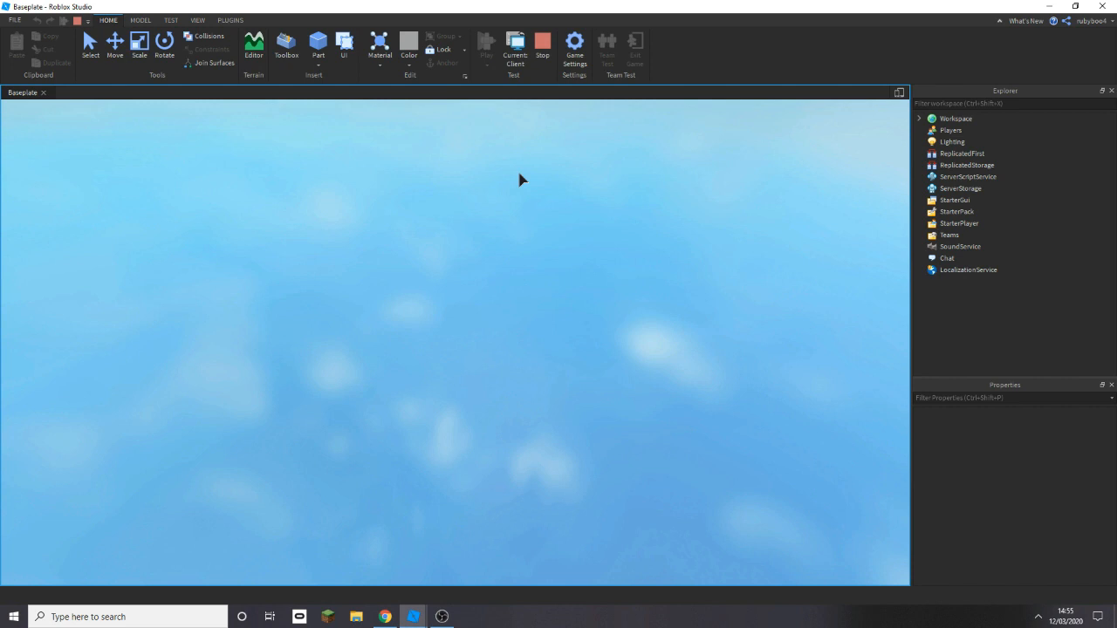
left_click(486, 43)
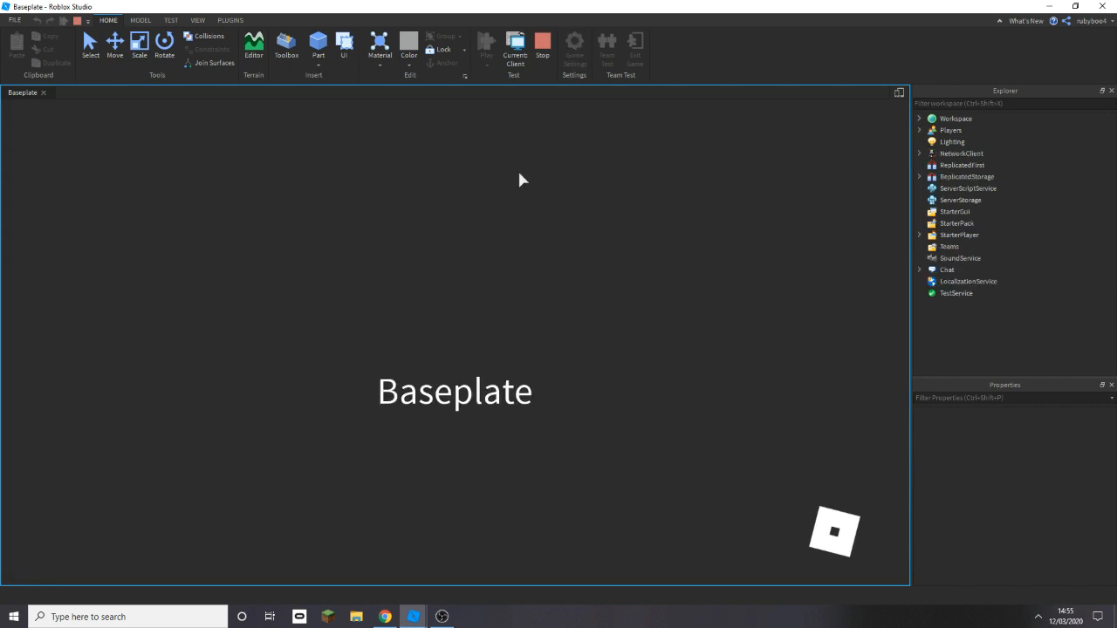
left_click(486, 44)
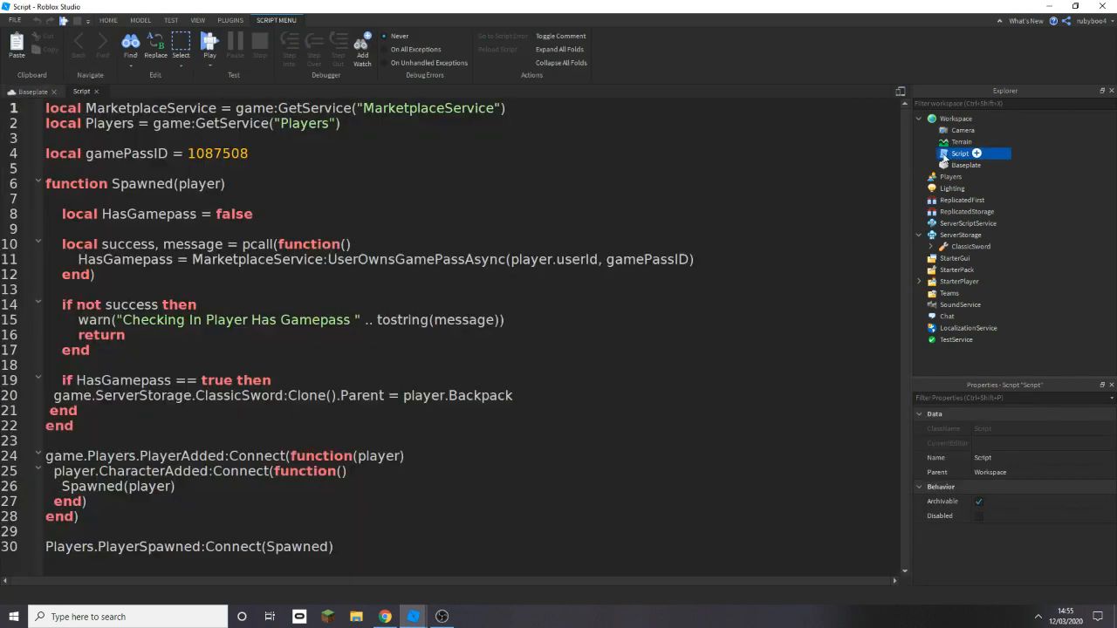
Reopen the script, append the comment '--1087508' at its end, and close it.
double_click(217, 152)
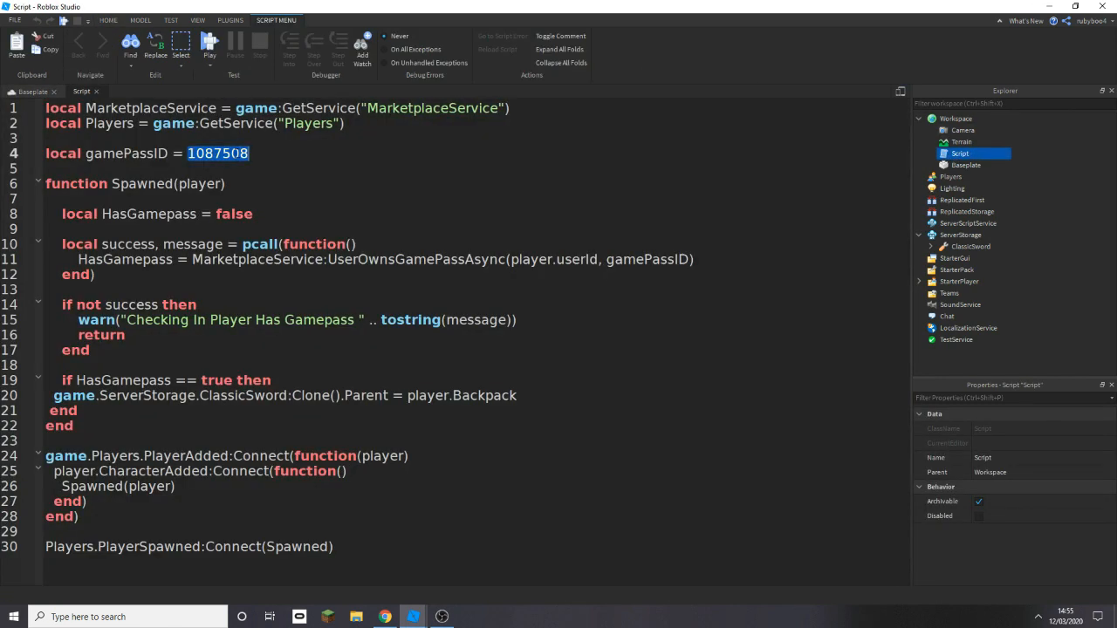
left_click(335, 547)
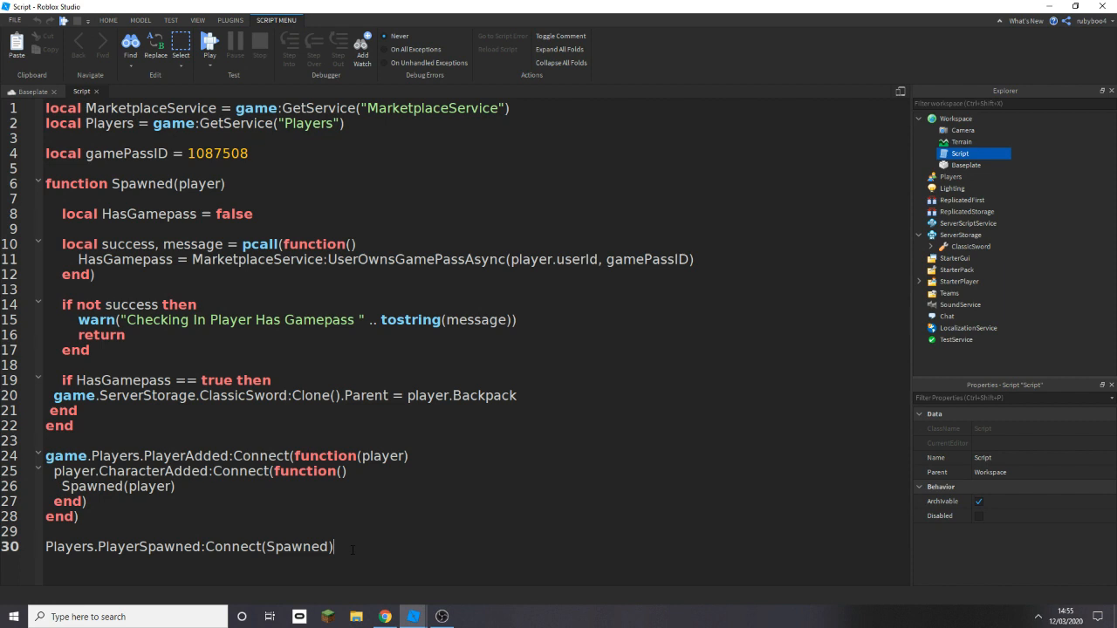
type("--1087508")
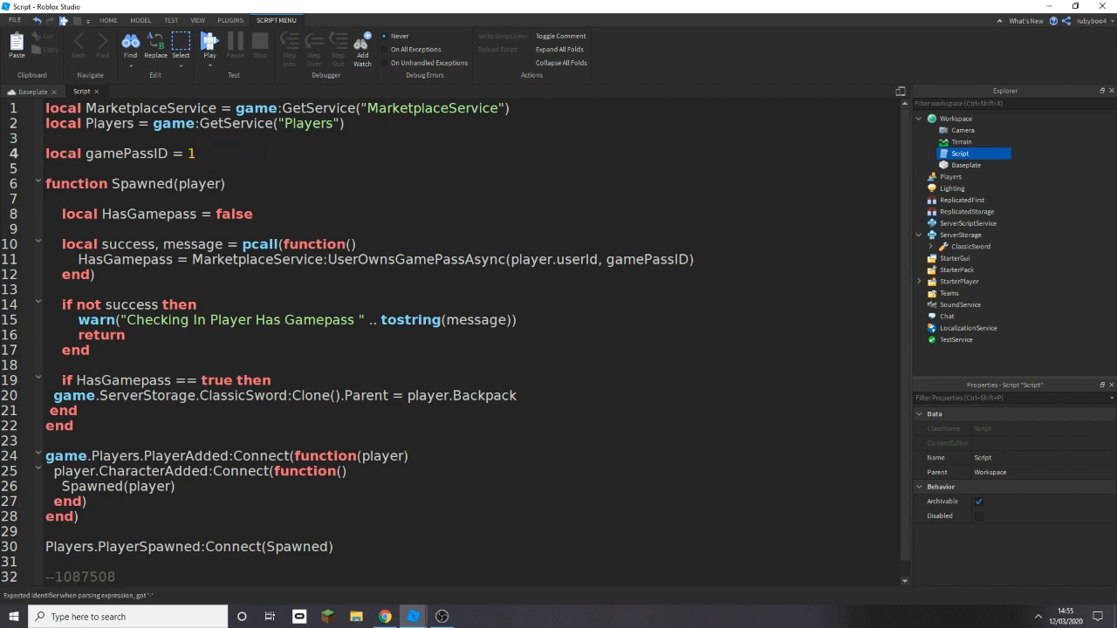
left_click(33, 91)
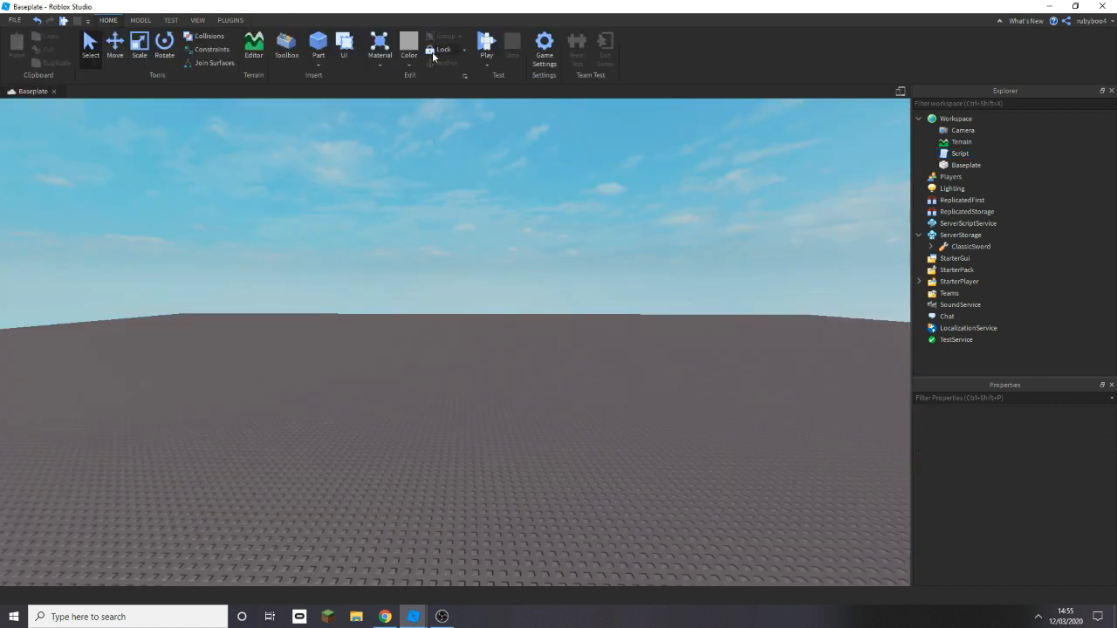
mouse_move(486, 42)
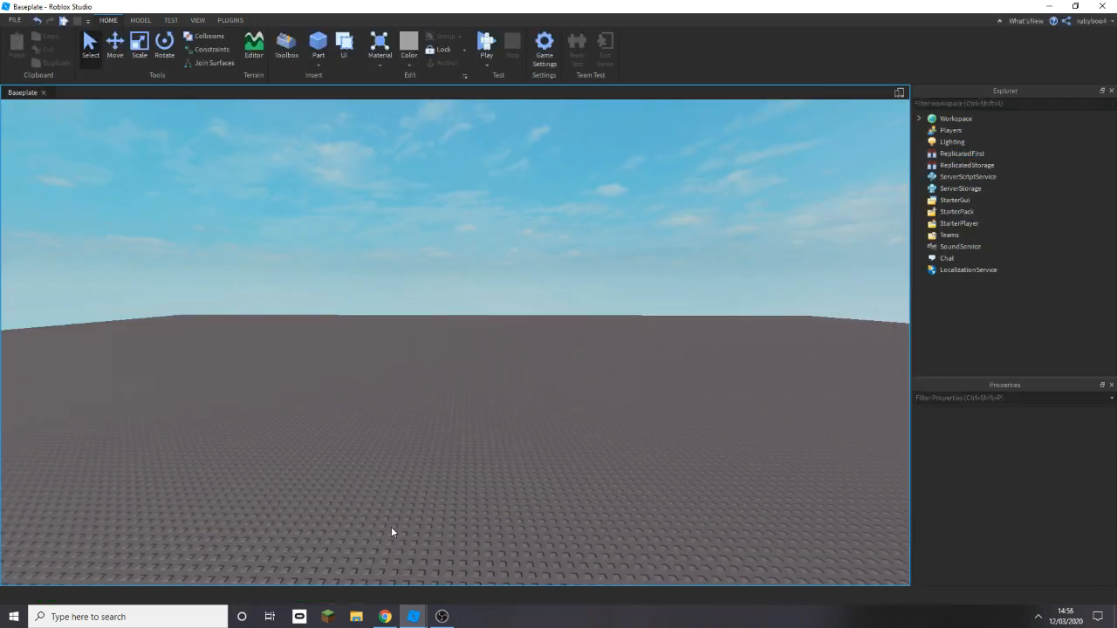
Play test with the placeholder ID, restore 1087508 in the script, then play again.
left_click(486, 44)
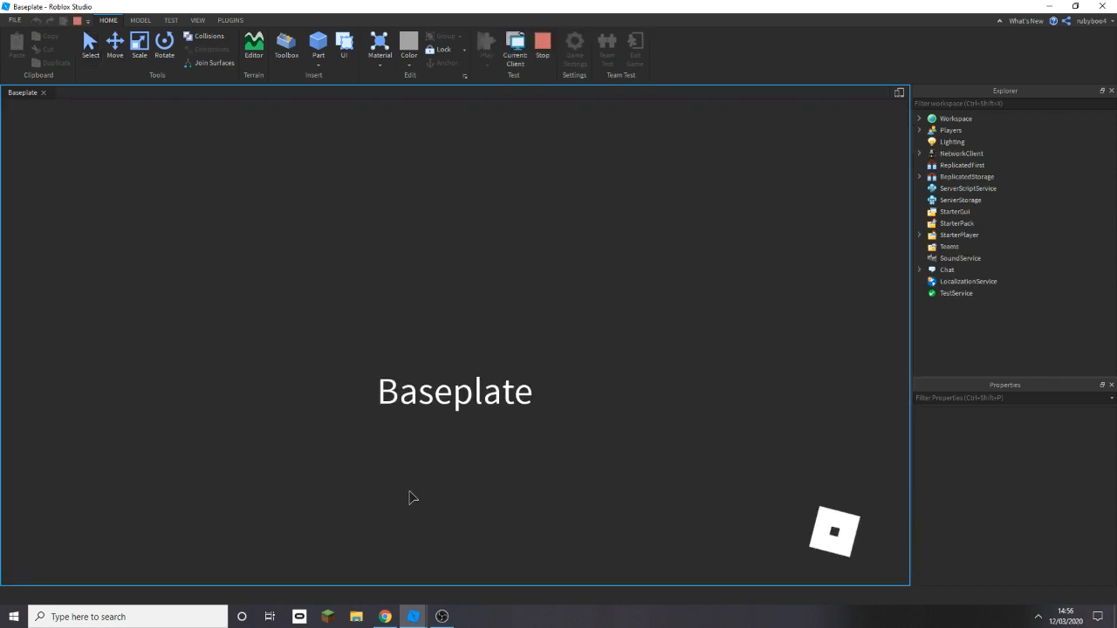
left_click(486, 42)
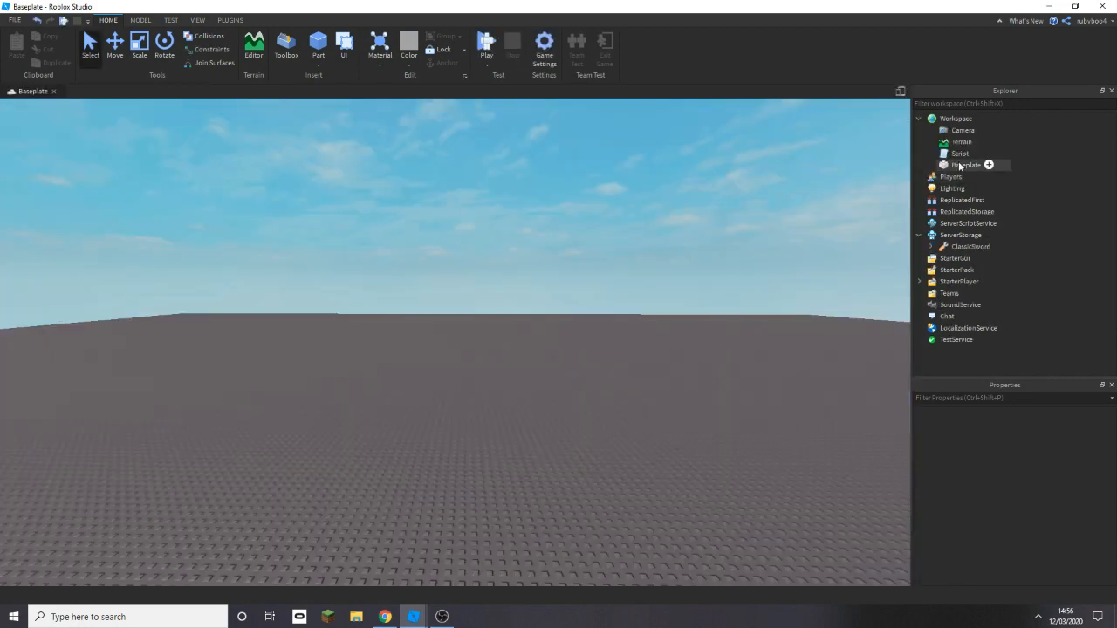
double_click(959, 153)
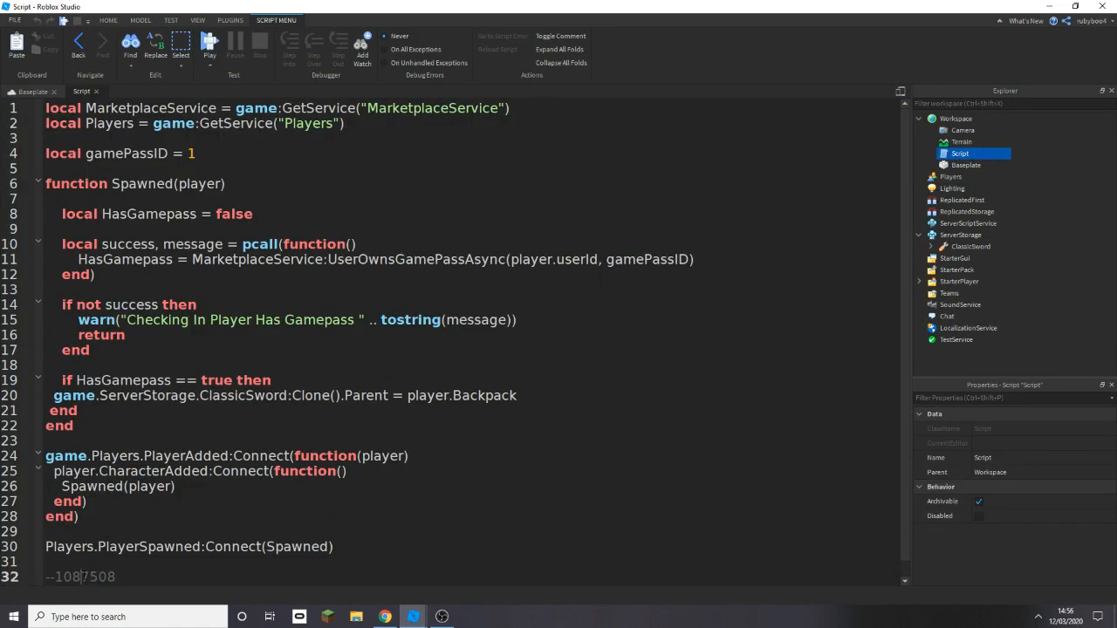
type("087508")
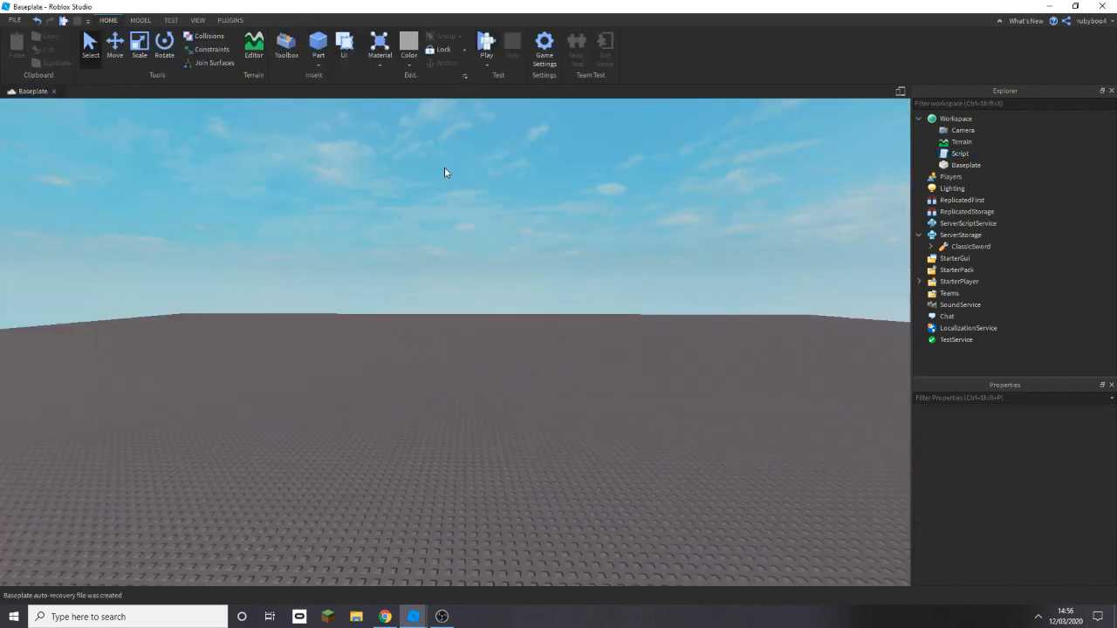
left_click(486, 41)
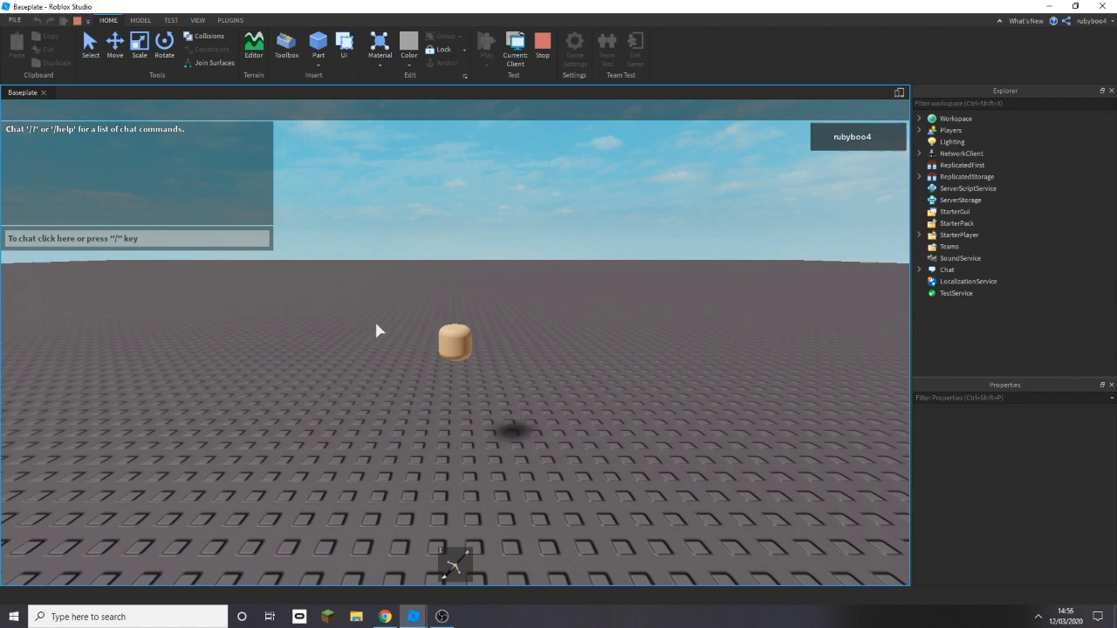